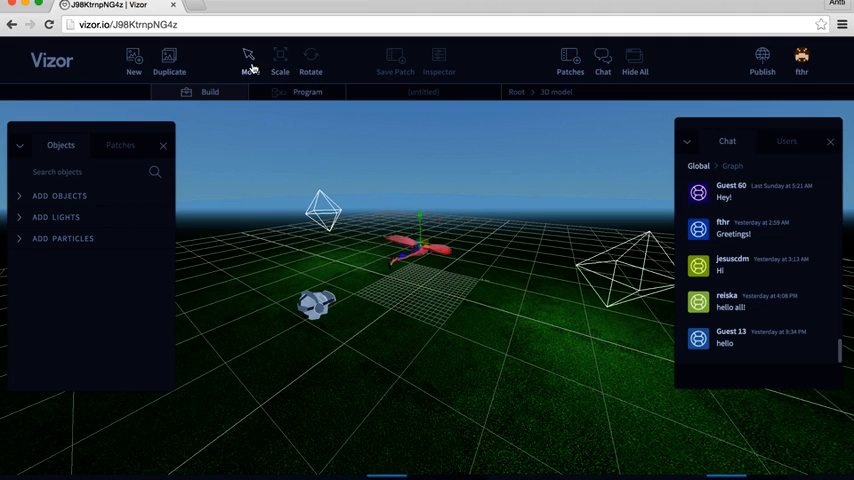
- Rotate the red bird model upright so its wings rise above the grid
{"action": "left_click", "coordinate": [310, 60]}
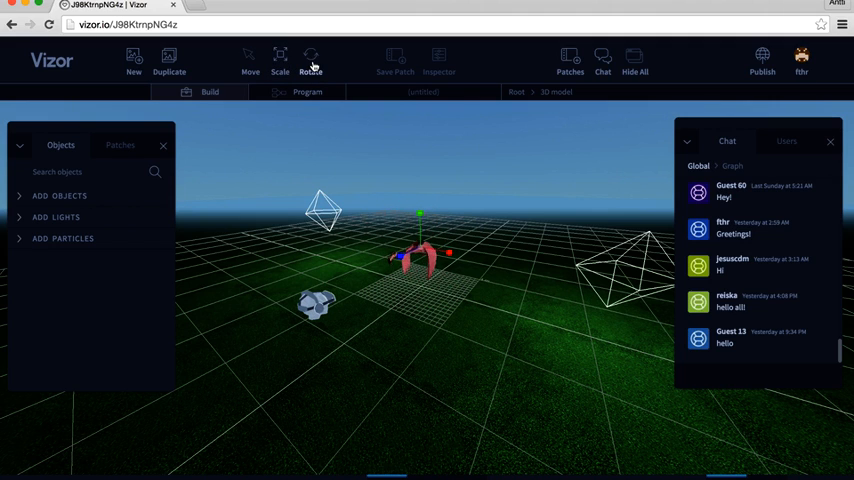
{"action": "left_click", "coordinate": [248, 60]}
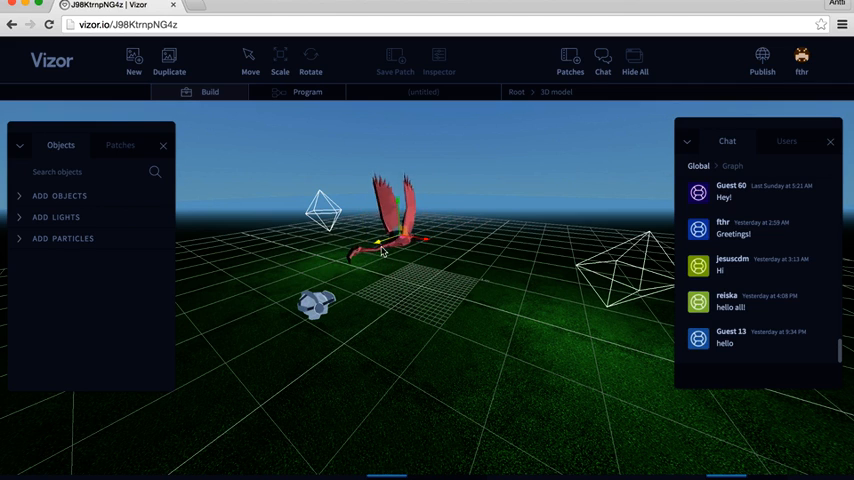
{"action": "left_click", "coordinate": [280, 60]}
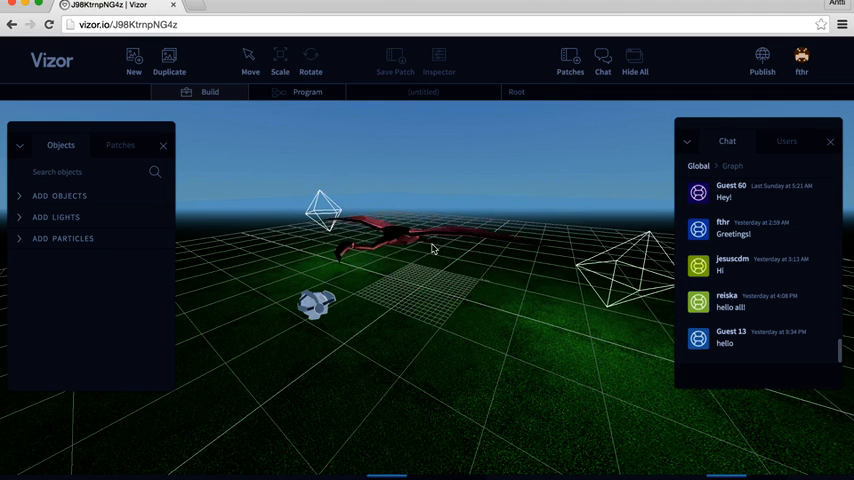
{"action": "left_click", "coordinate": [400, 240]}
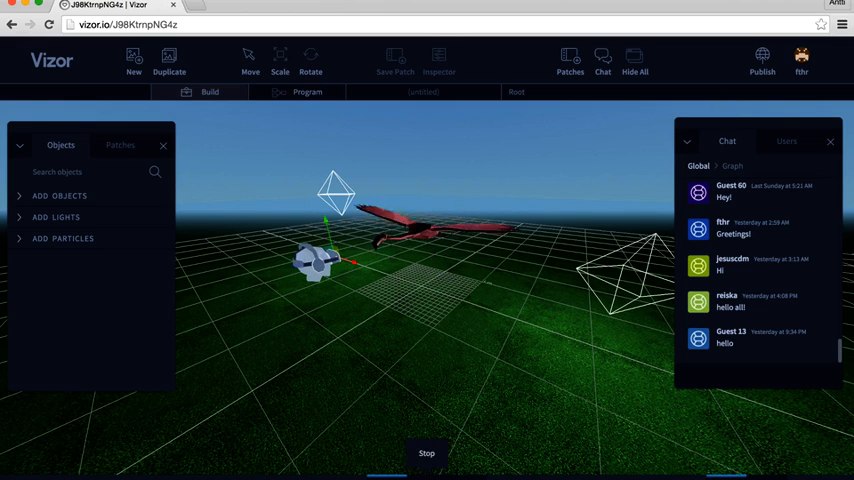
{"action": "left_click", "coordinate": [426, 452]}
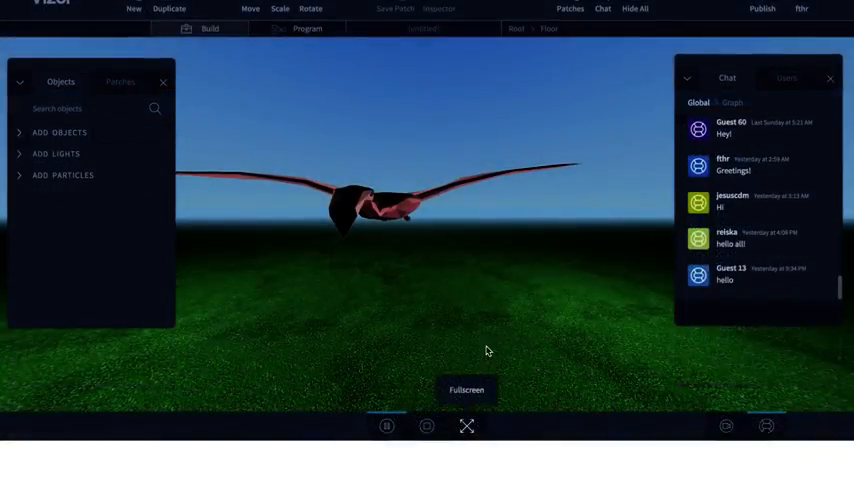
- Show the running camera view of the gliding bird fullscreen
{"action": "left_click", "coordinate": [466, 390]}
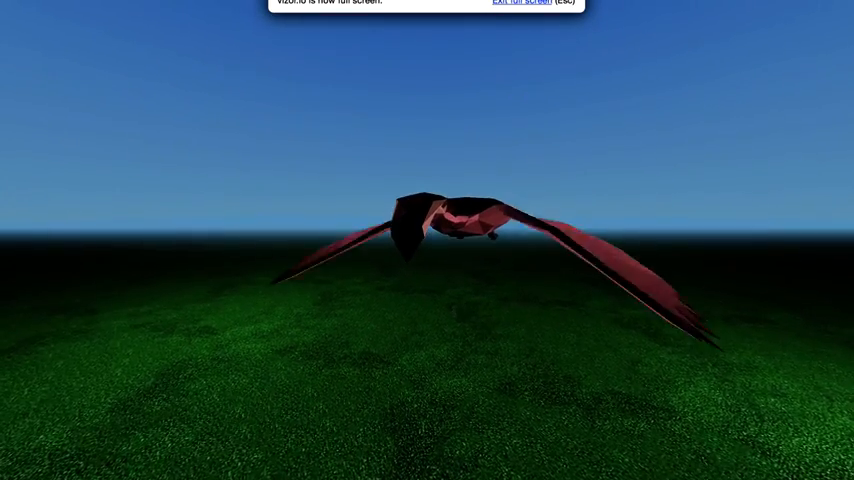